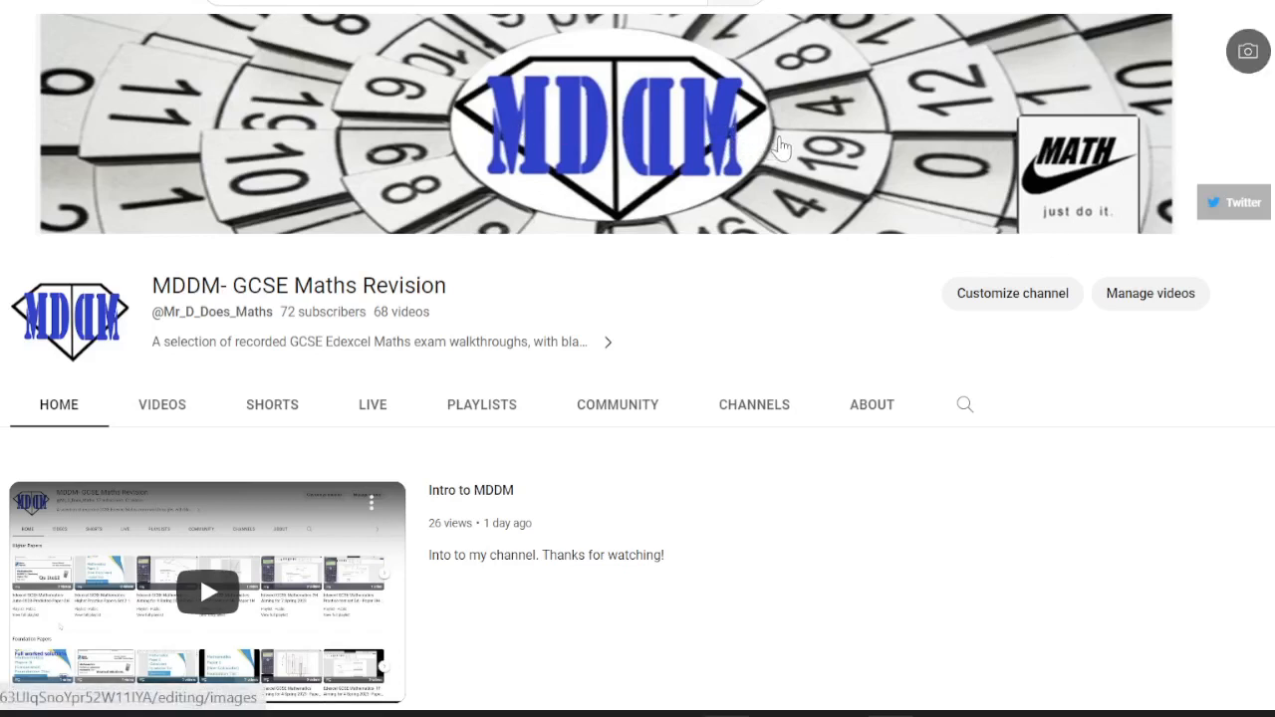
mouse_move(574, 179)
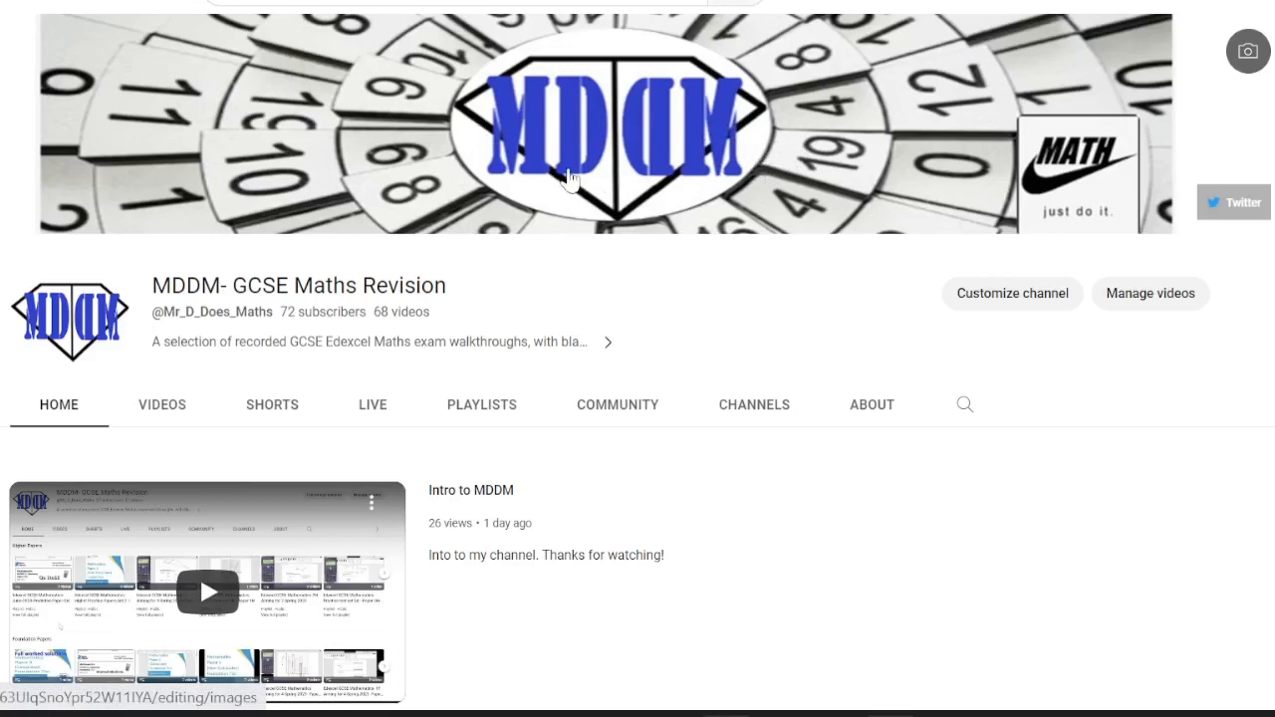
mouse_move(745, 195)
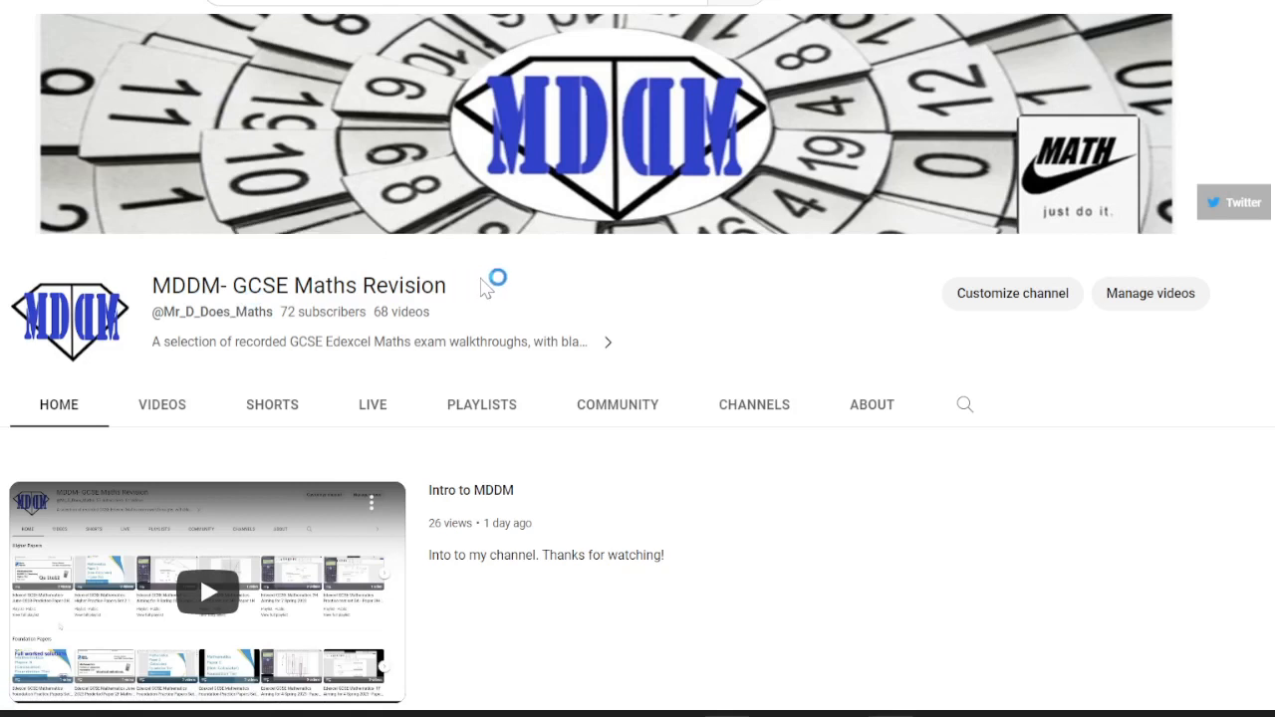
mouse_move(502, 271)
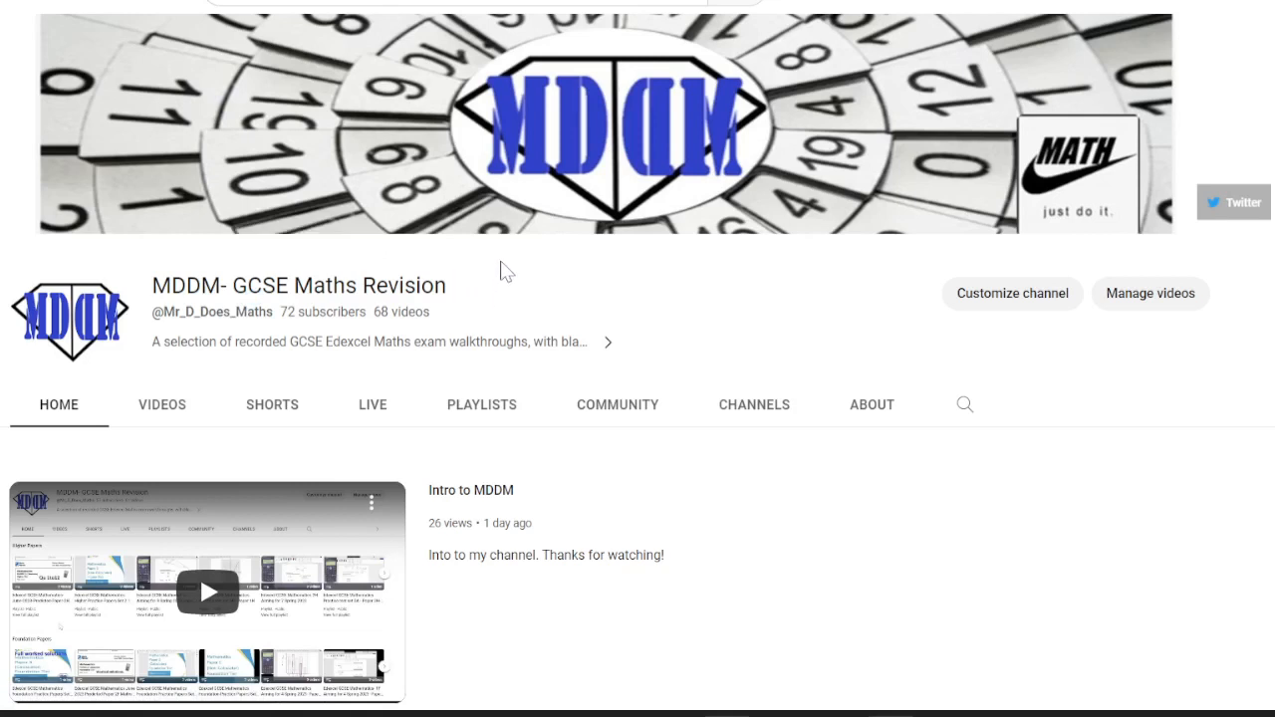
mouse_move(510, 271)
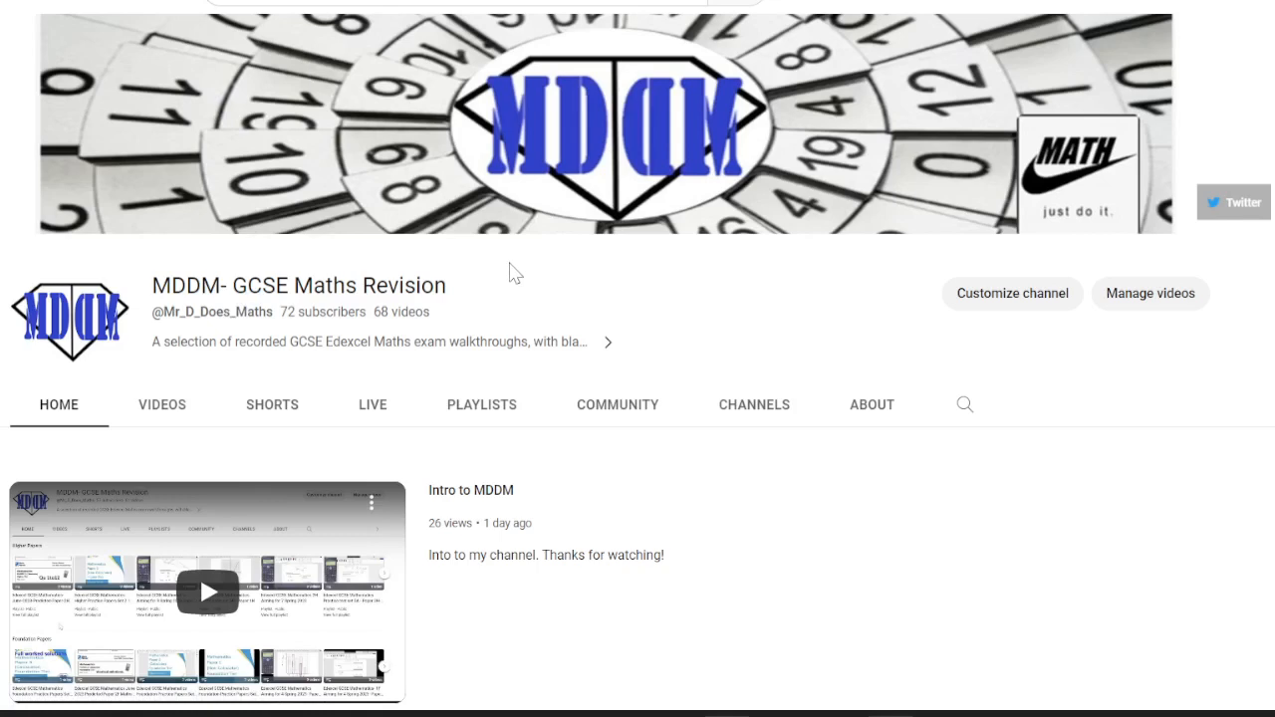
mouse_move(568, 257)
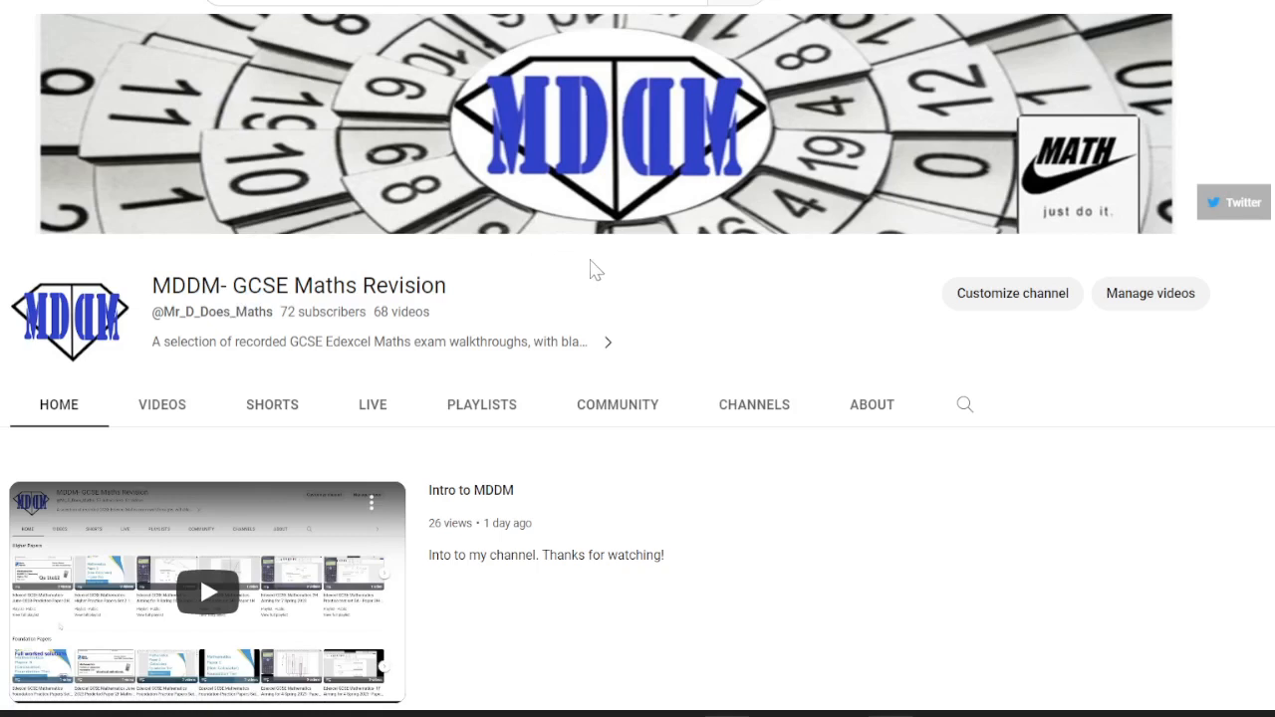
scroll("down", 3)
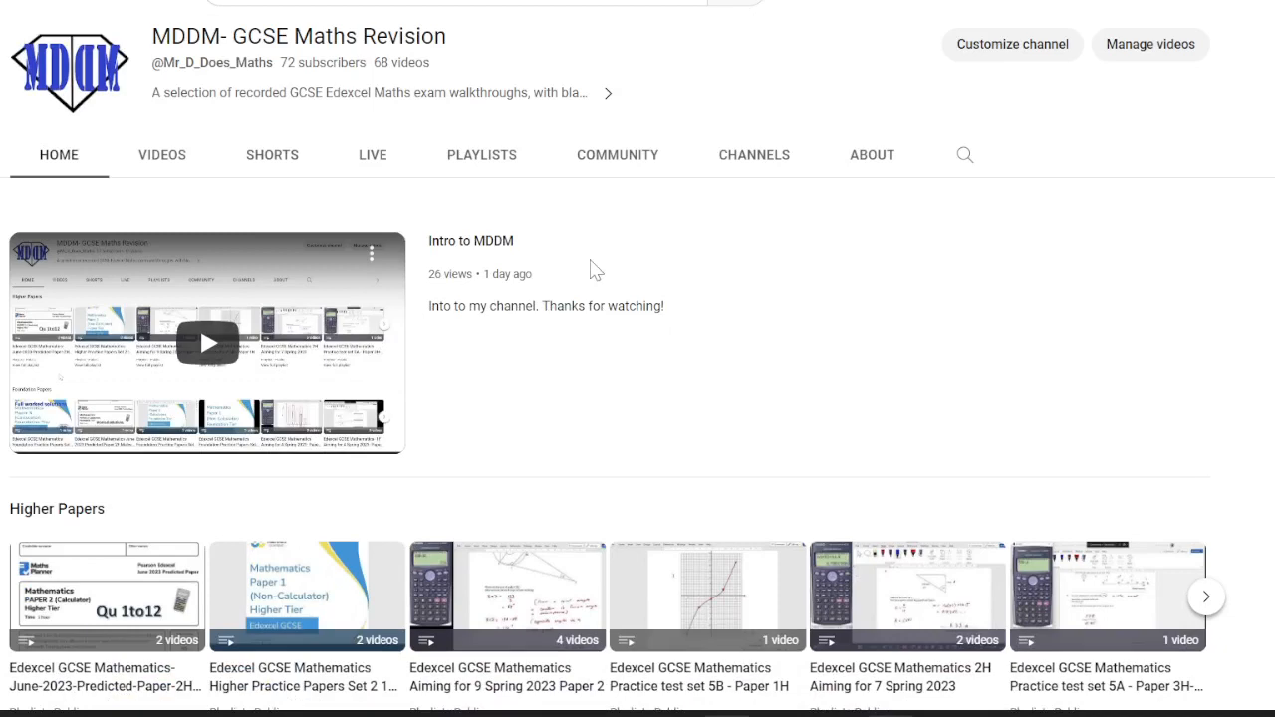
scroll("down", 3)
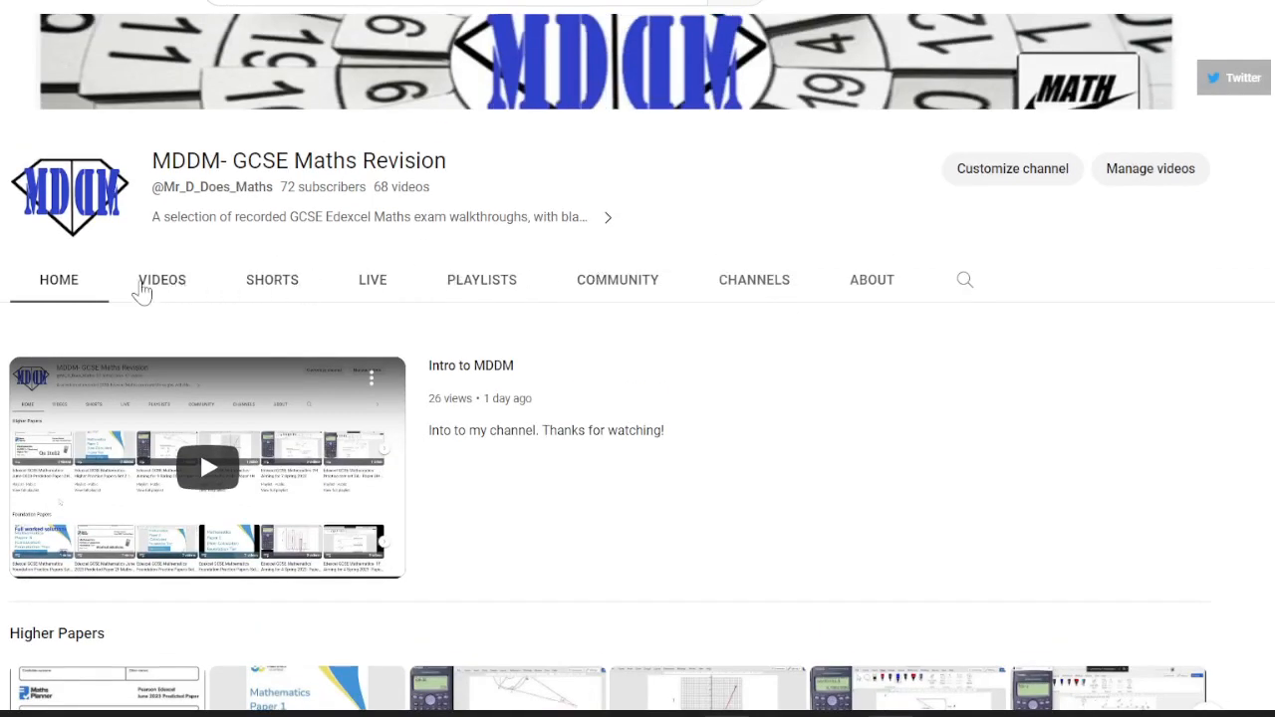
mouse_move(235, 297)
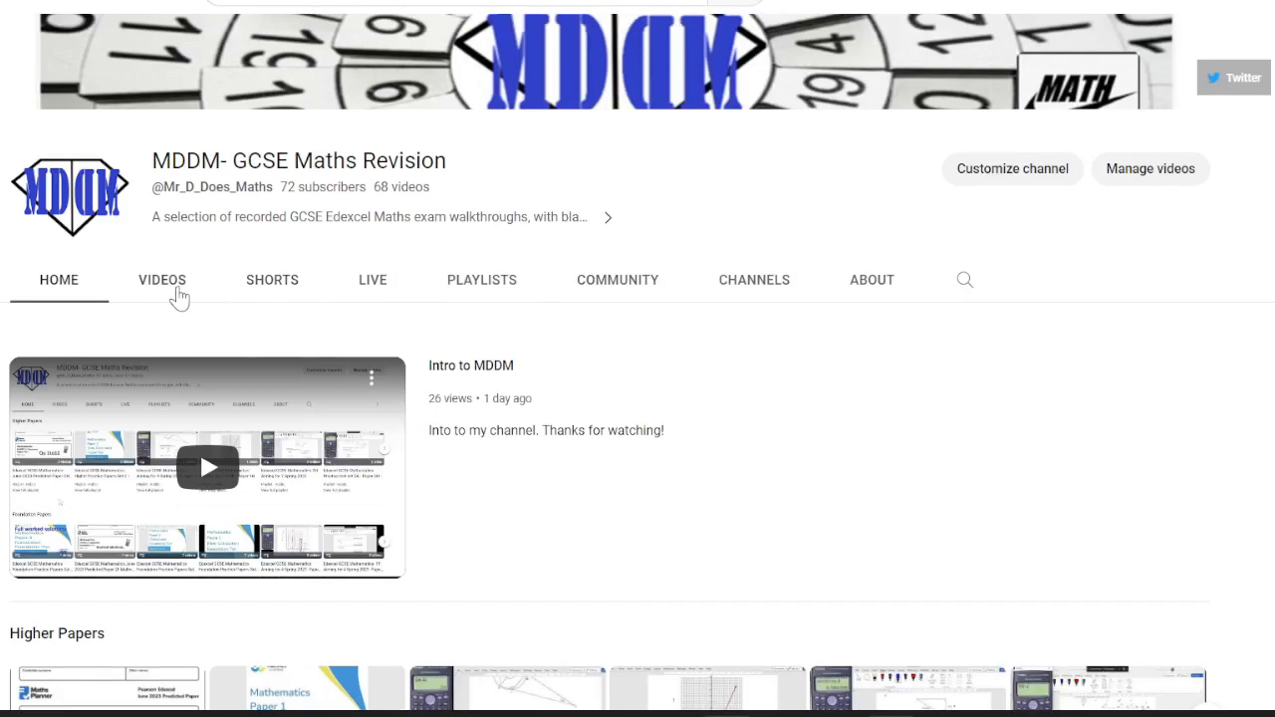
scroll("down", 3)
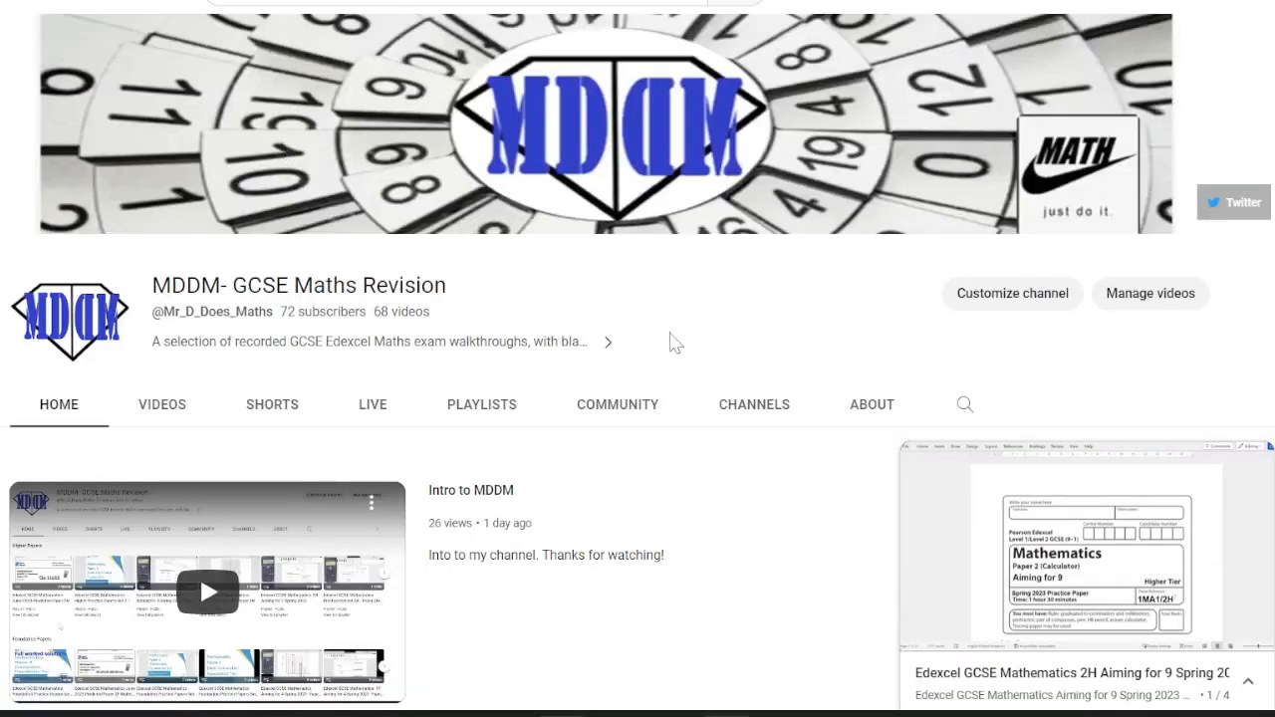
scroll("down", 3)
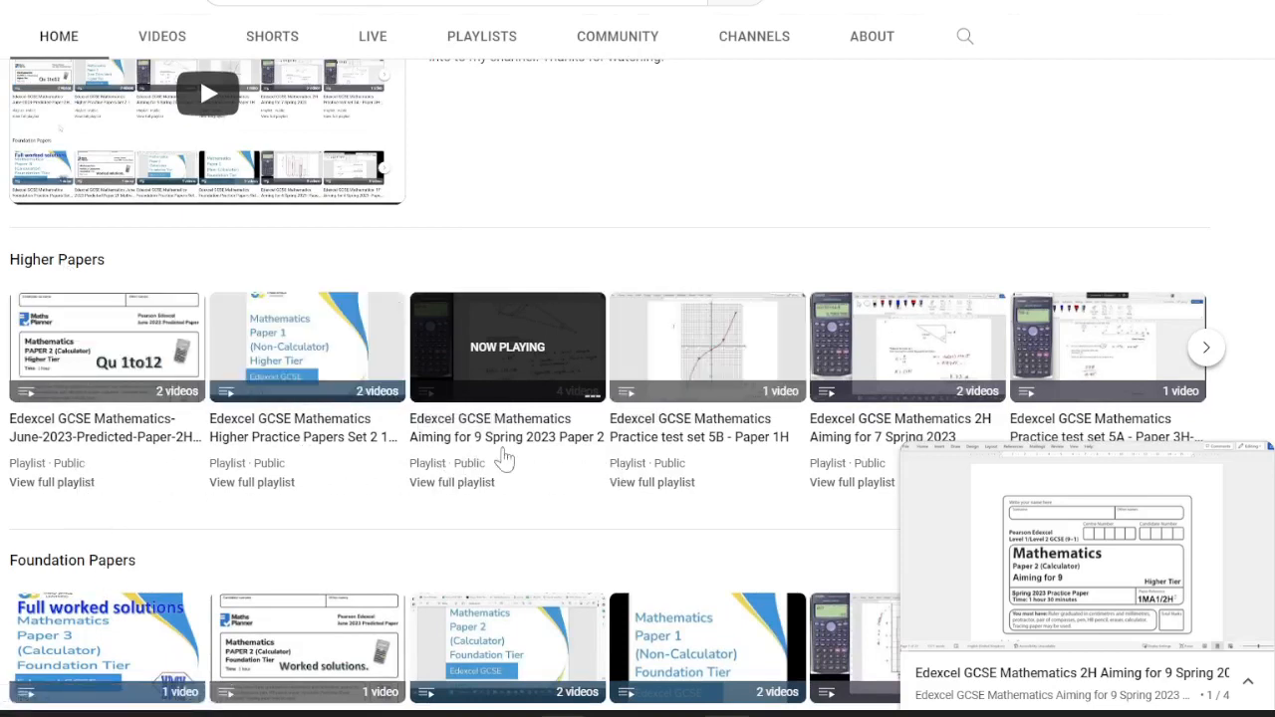
mouse_move(1080, 406)
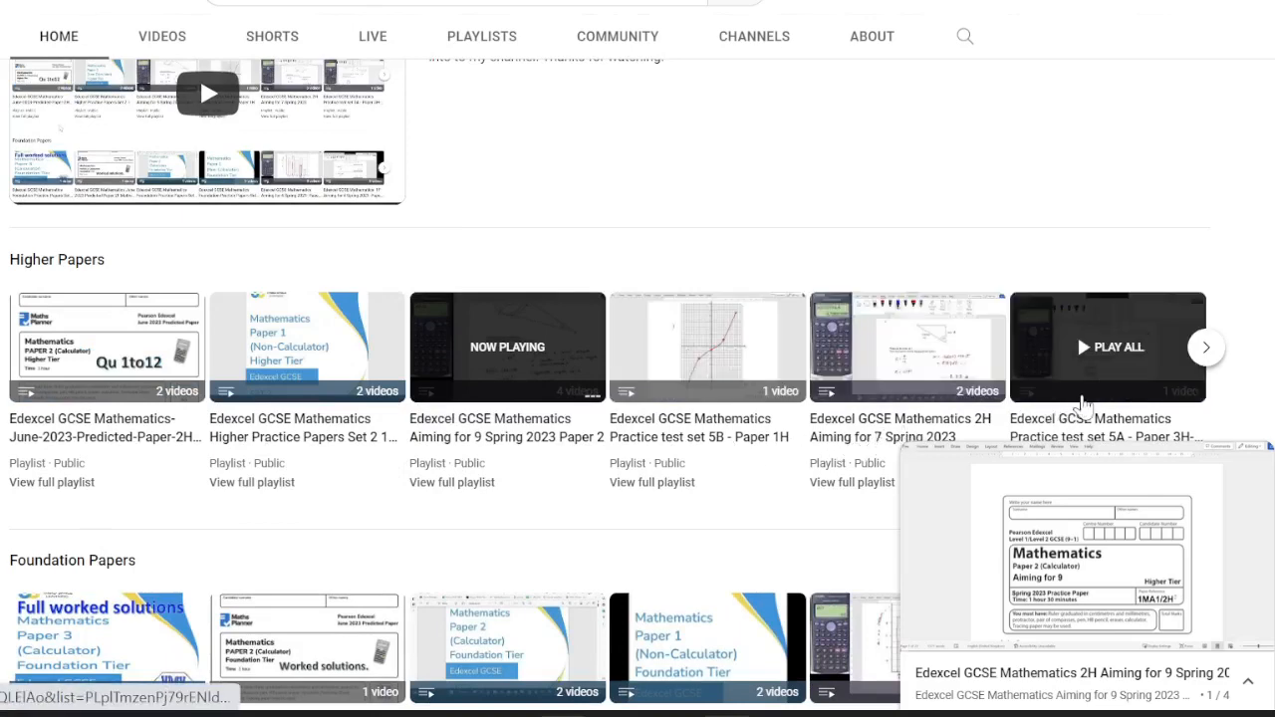
scroll("down", 3)
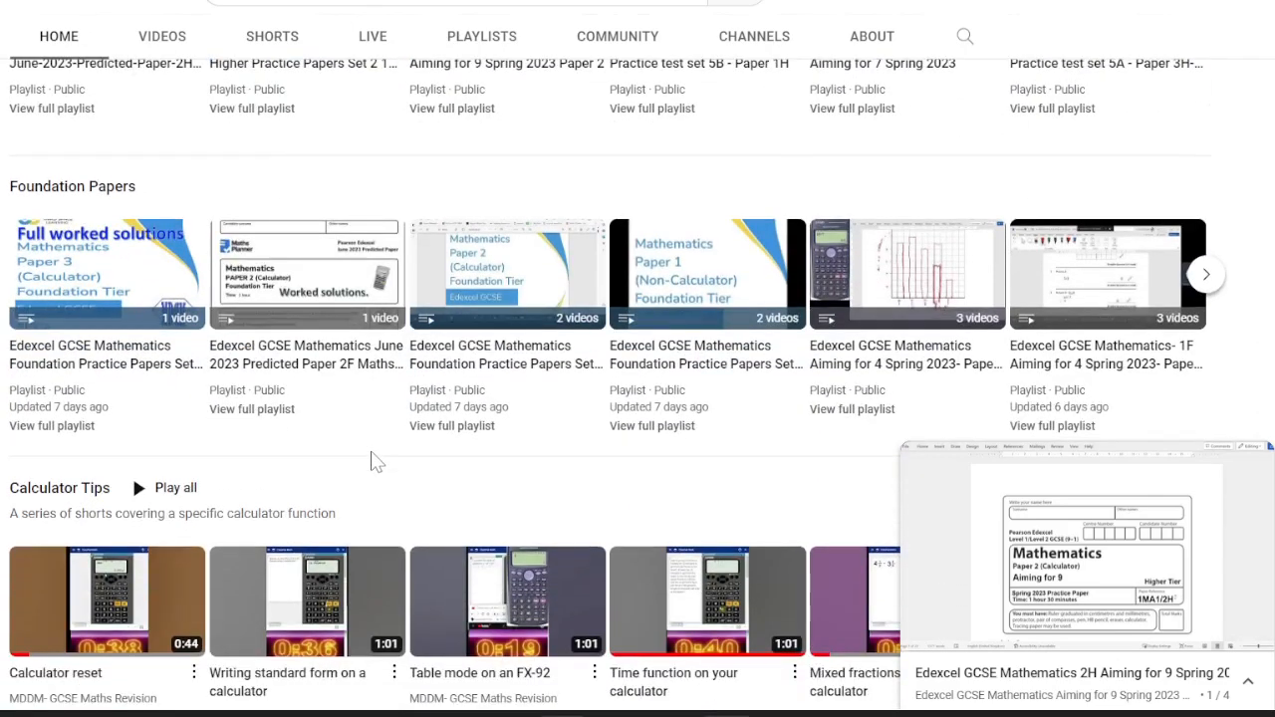
scroll("down", 3)
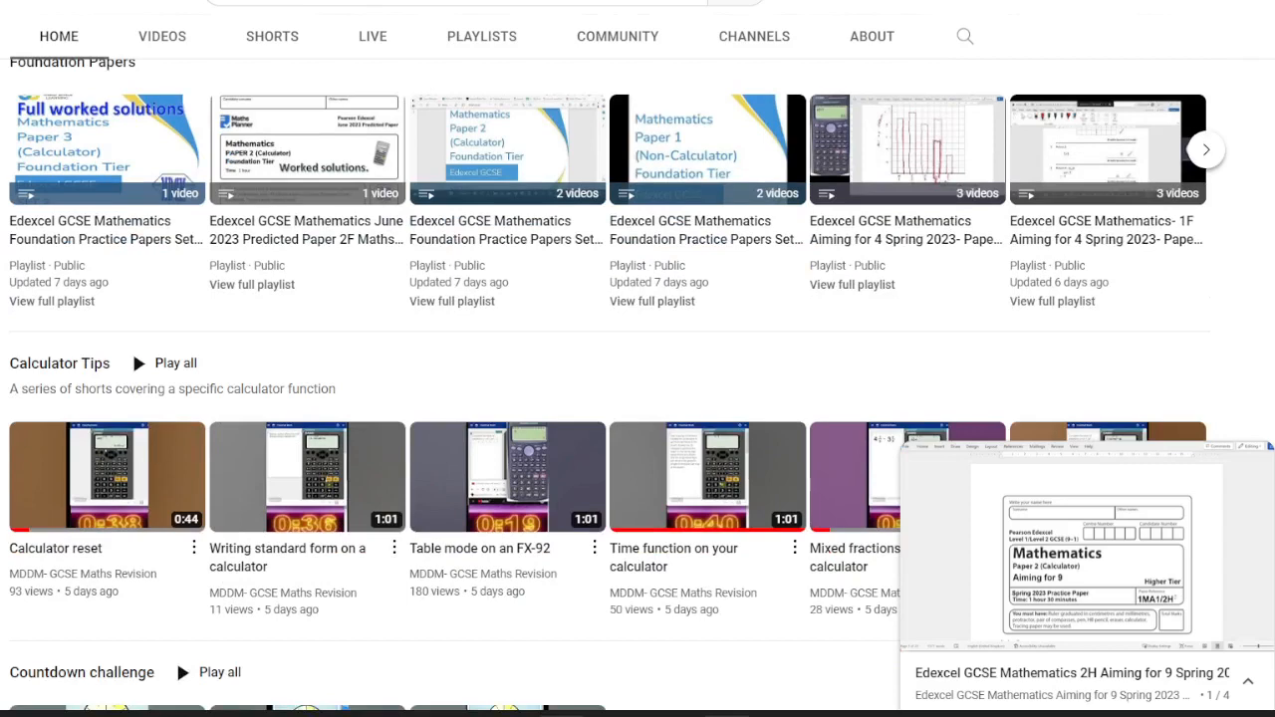
scroll("down", 3)
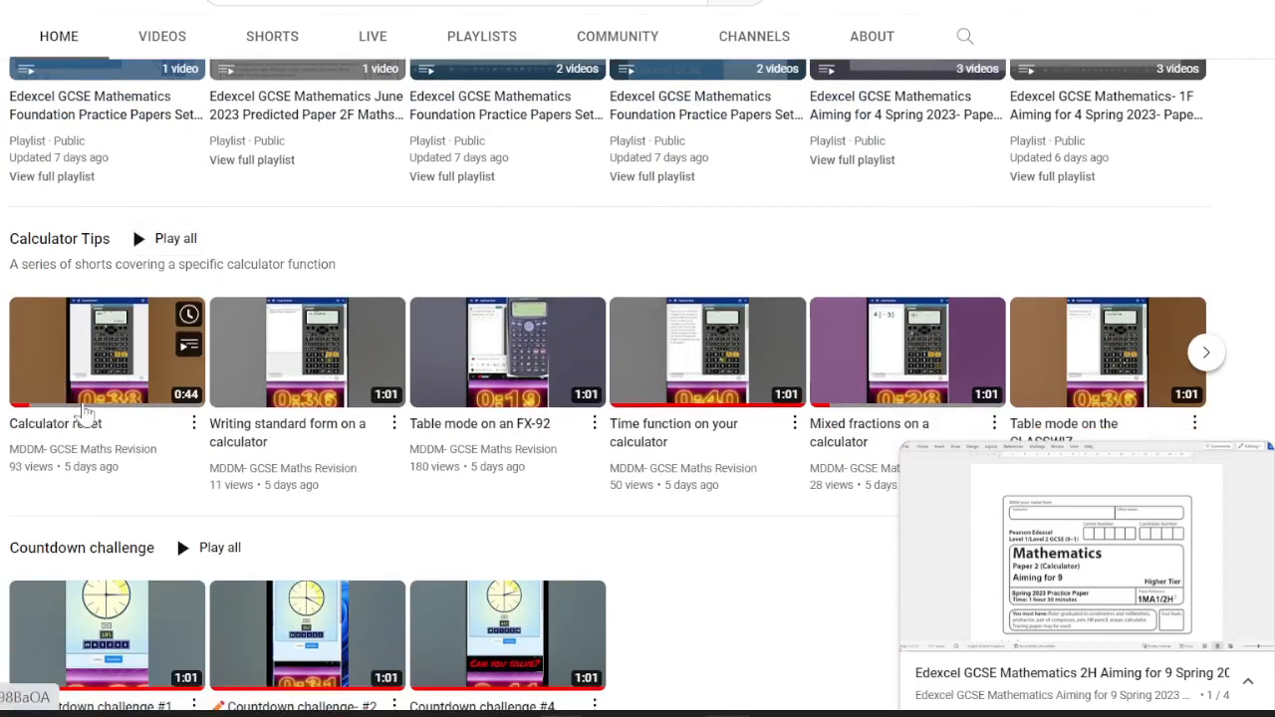
mouse_move(717, 379)
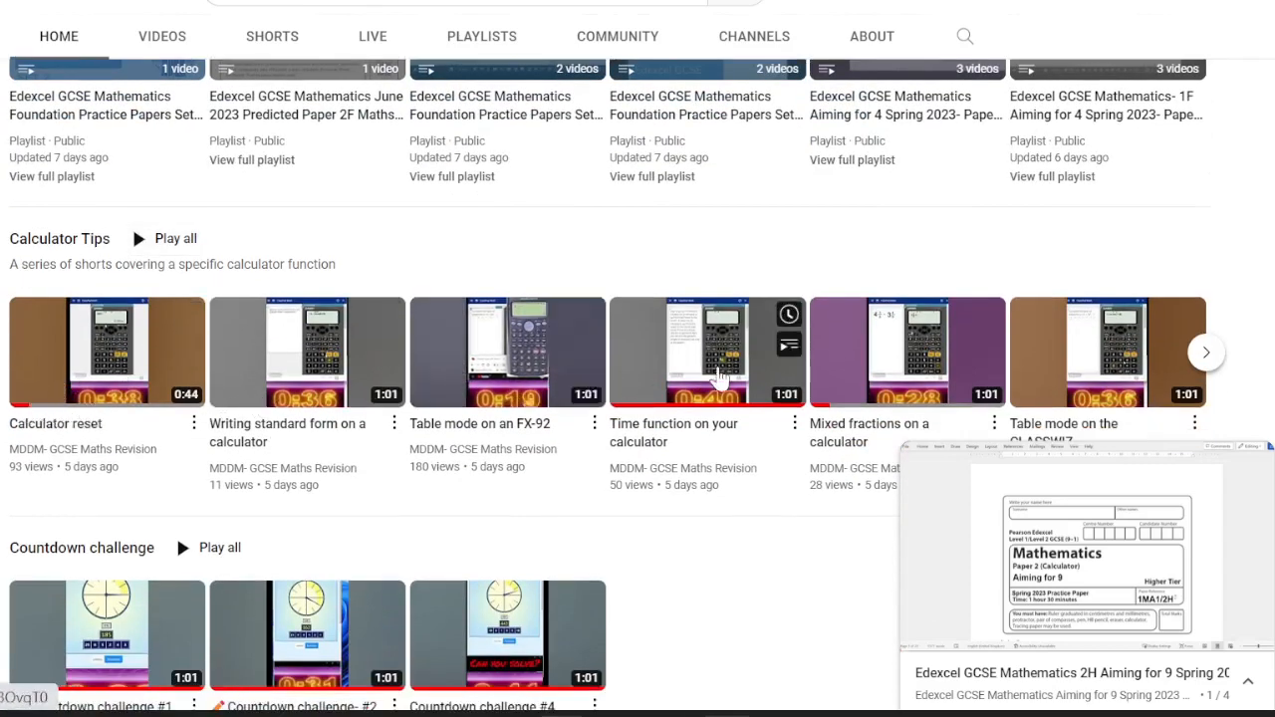
mouse_move(1095, 366)
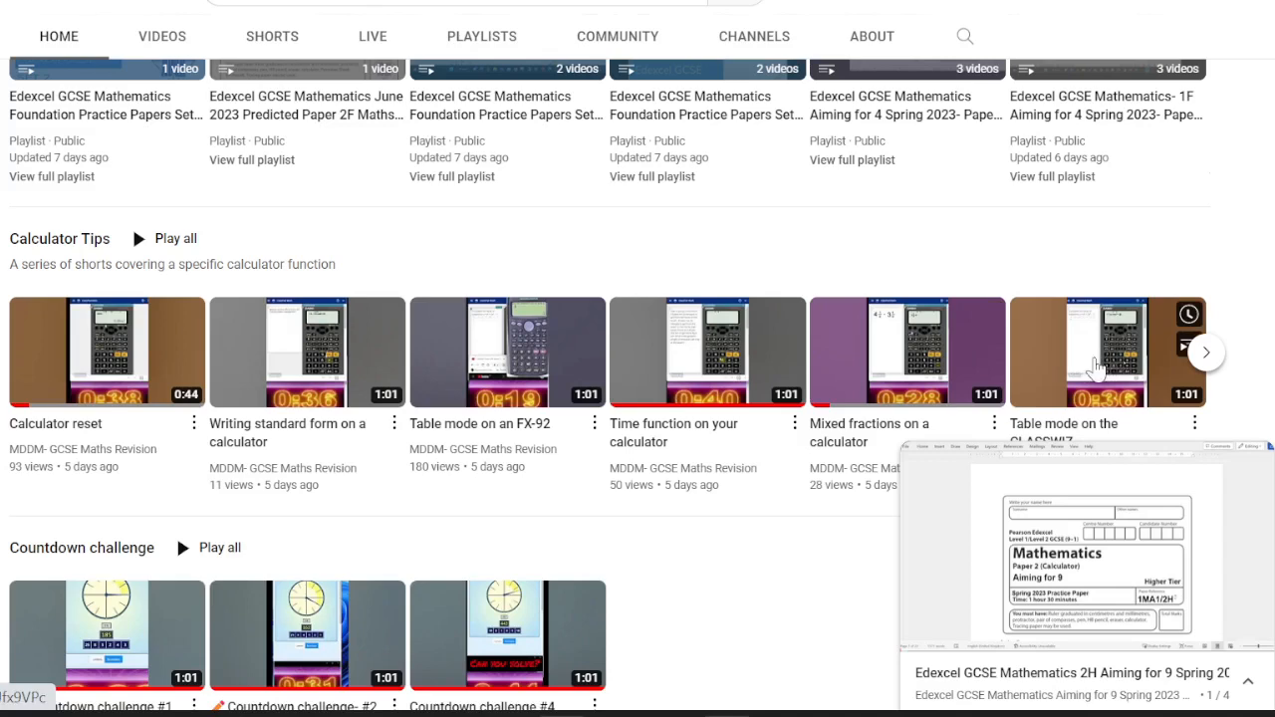
mouse_move(96, 367)
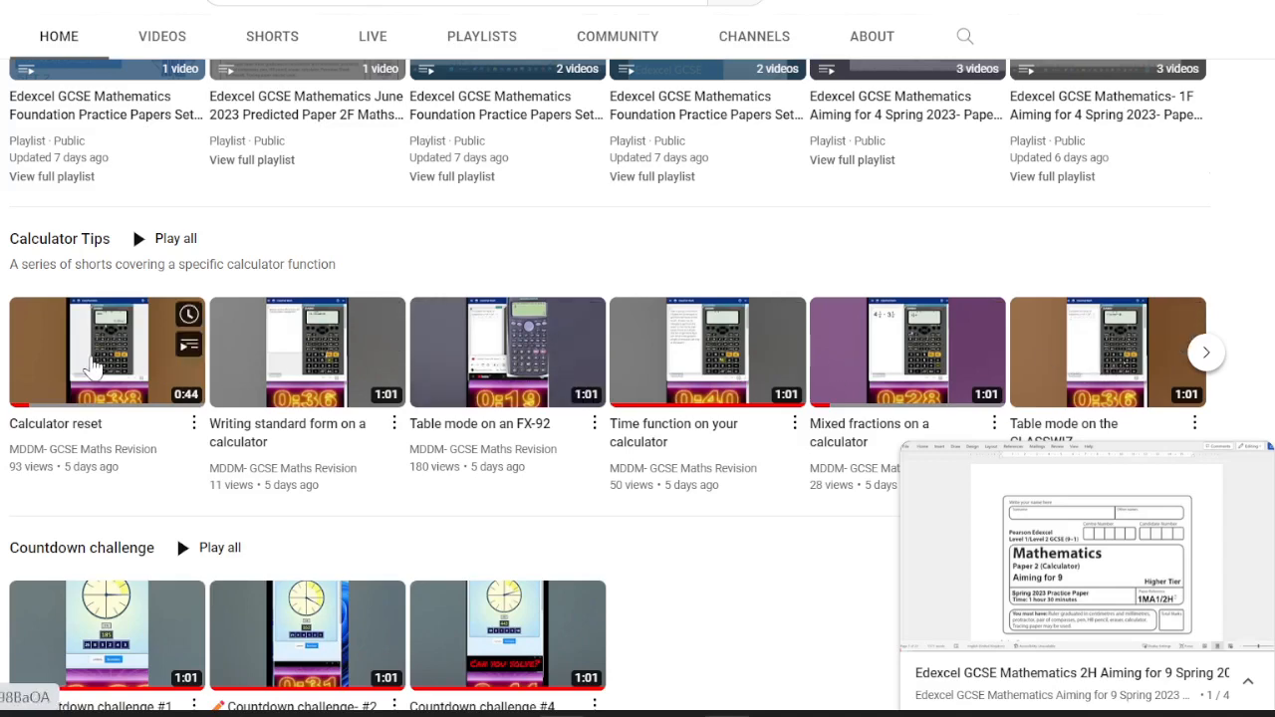
scroll("down", 3)
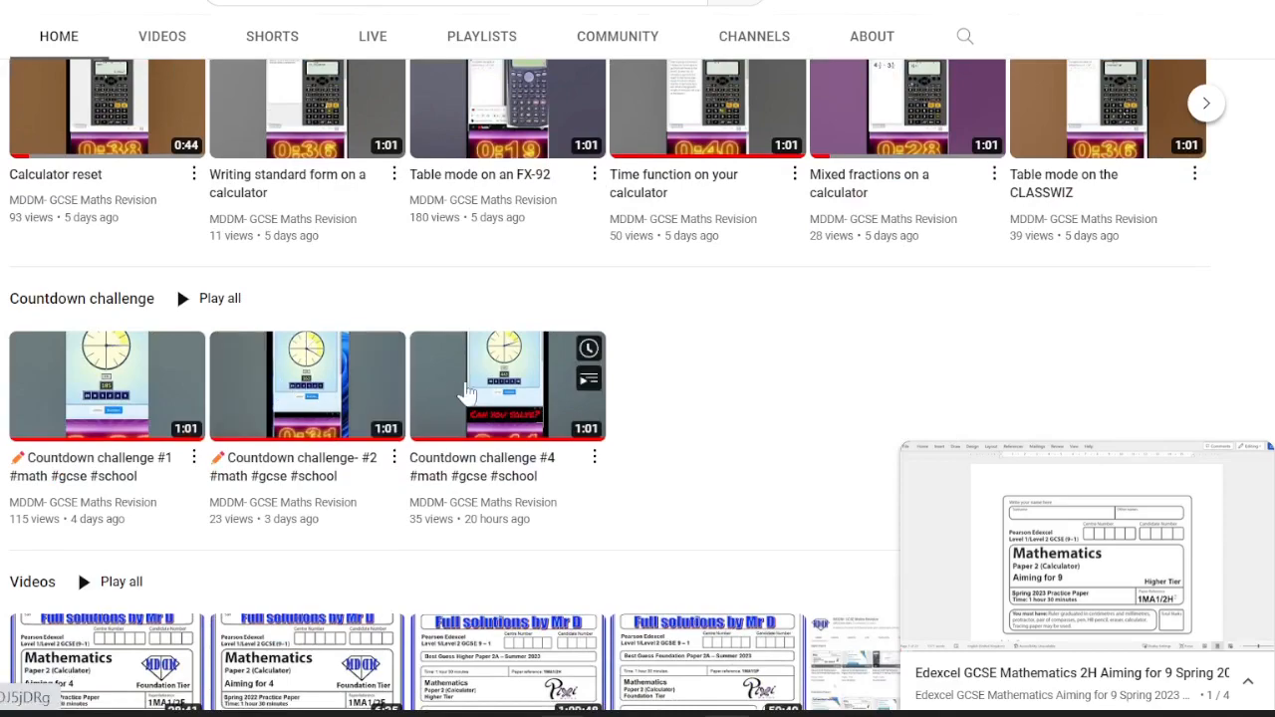
mouse_move(721, 374)
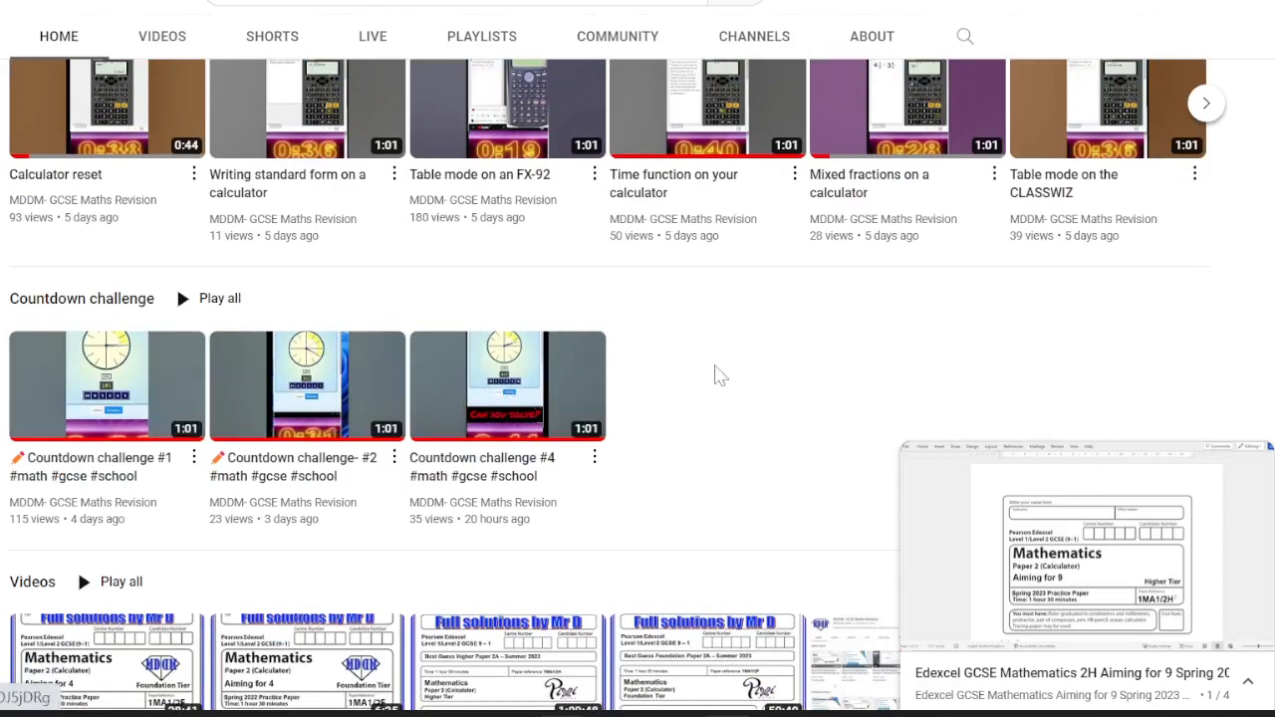
mouse_move(733, 398)
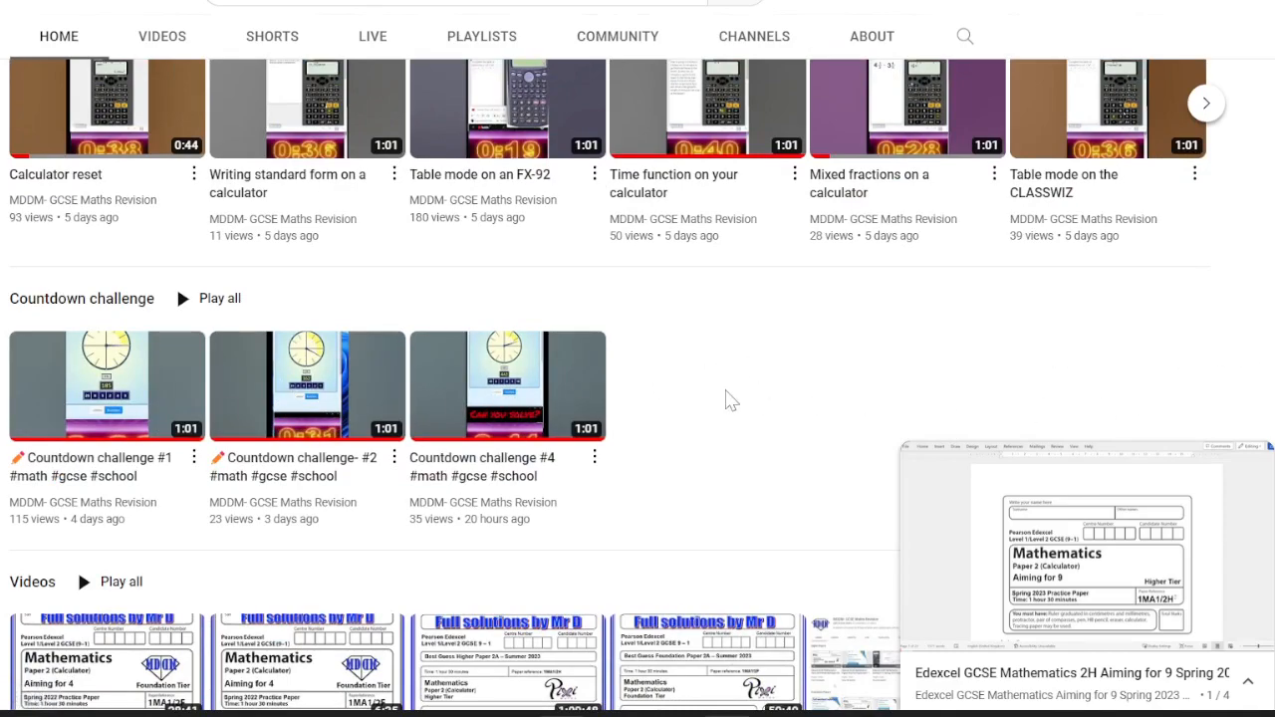
scroll("up", 3)
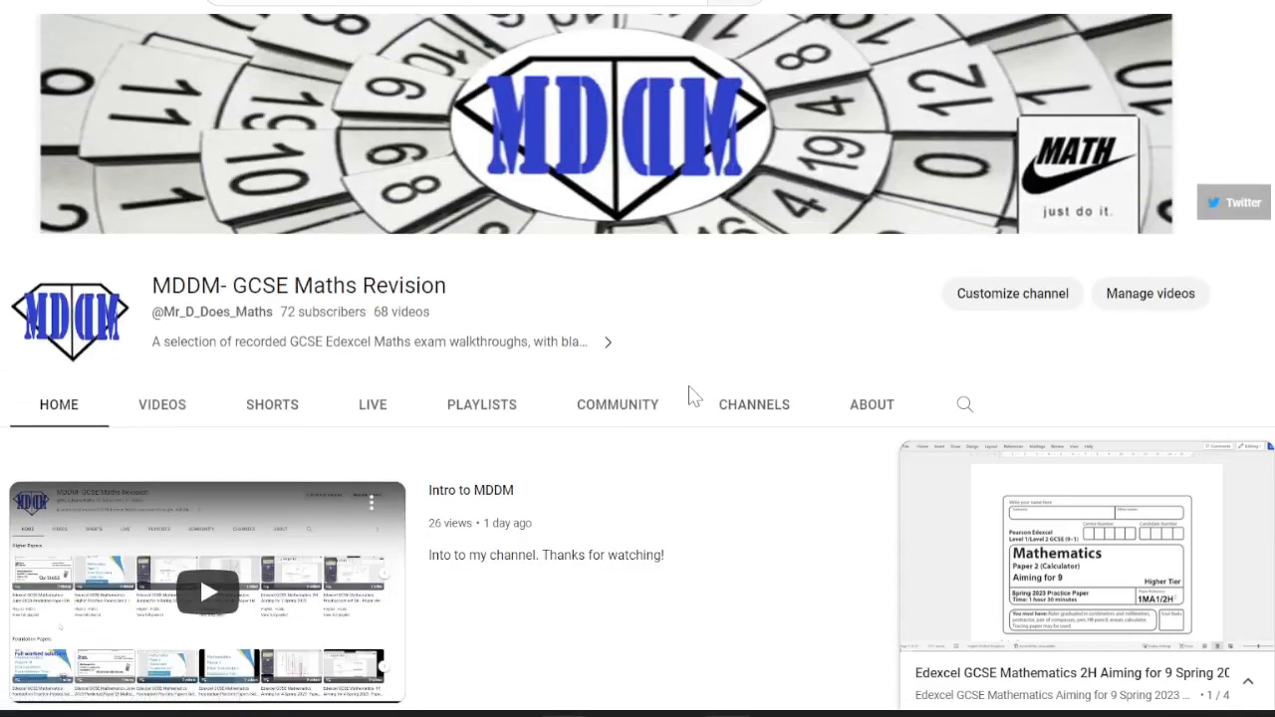